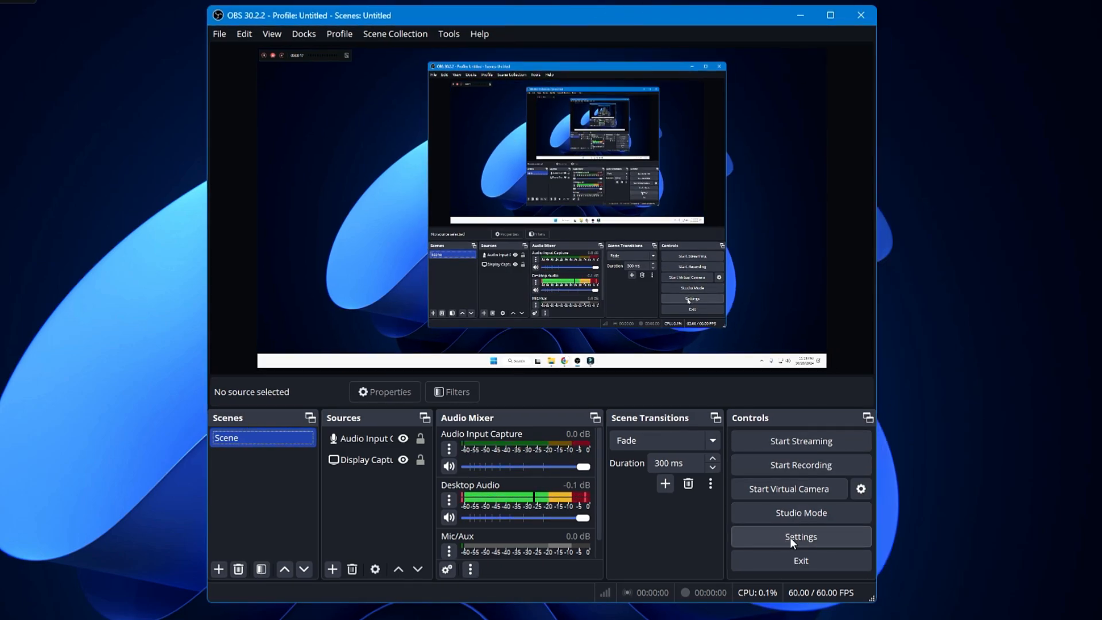
Step: Show the Video settings page with 1920x1080 canvas and output at 60 fps
left_click(800, 536)
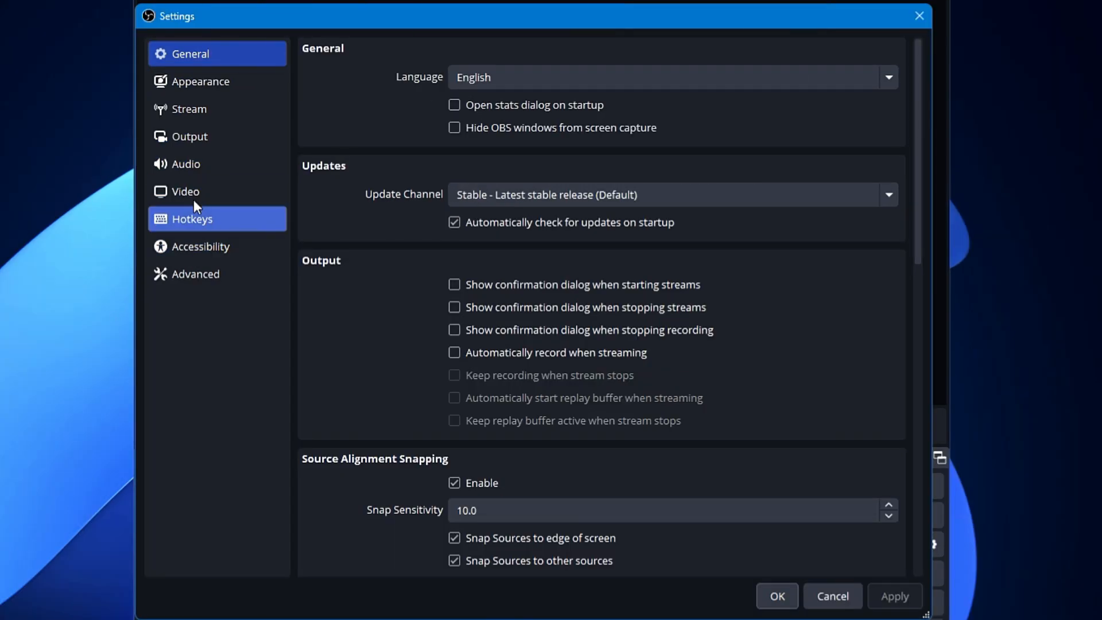
left_click(185, 191)
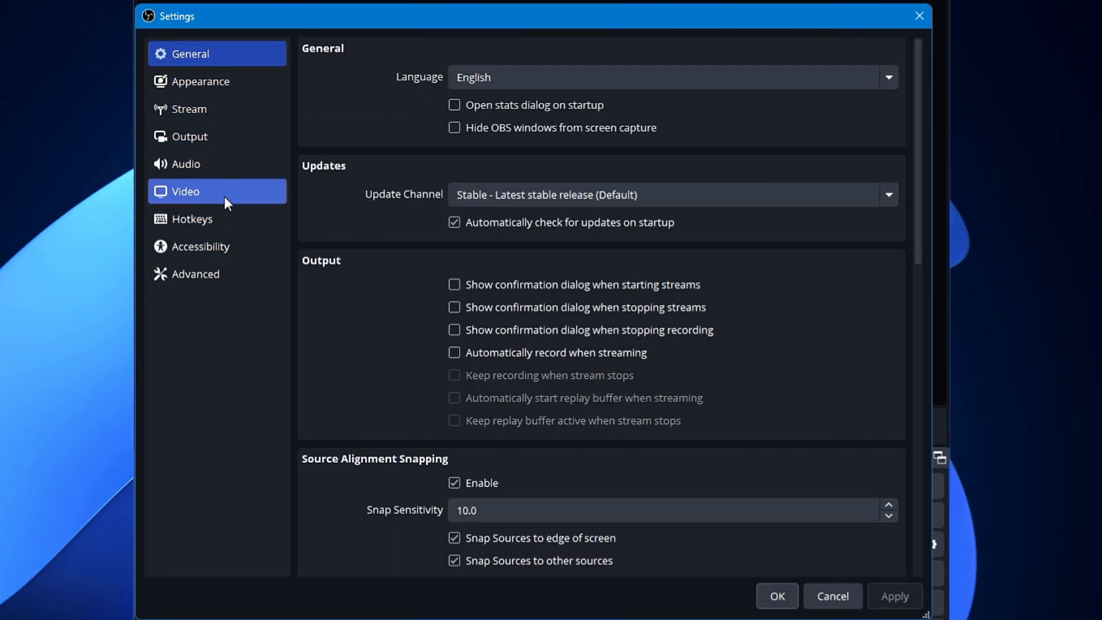
left_click(185, 192)
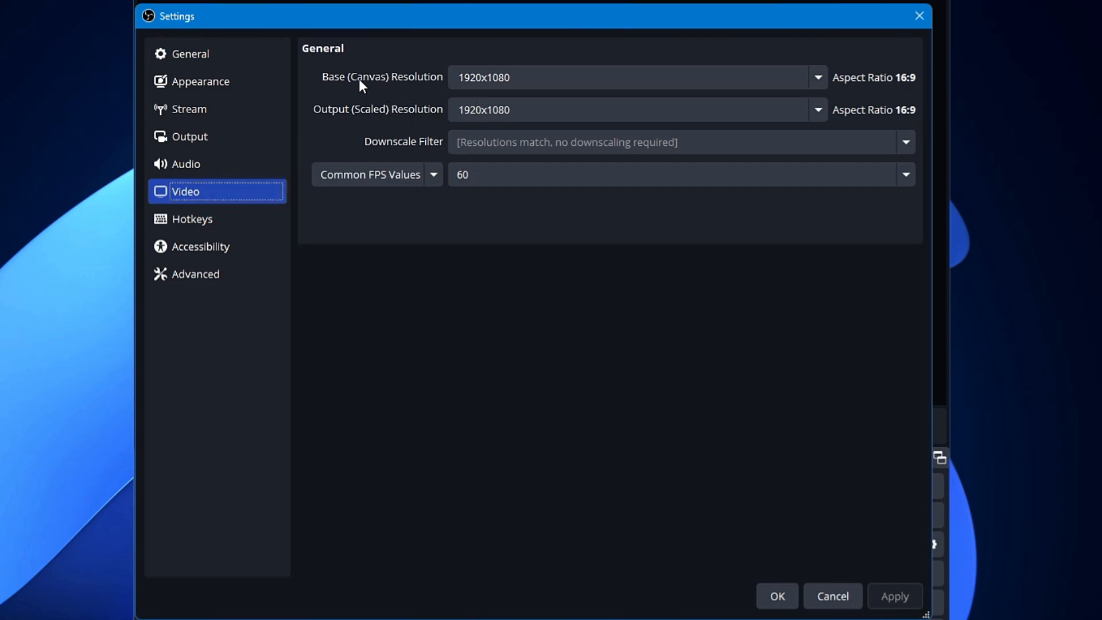
mouse_move(411, 119)
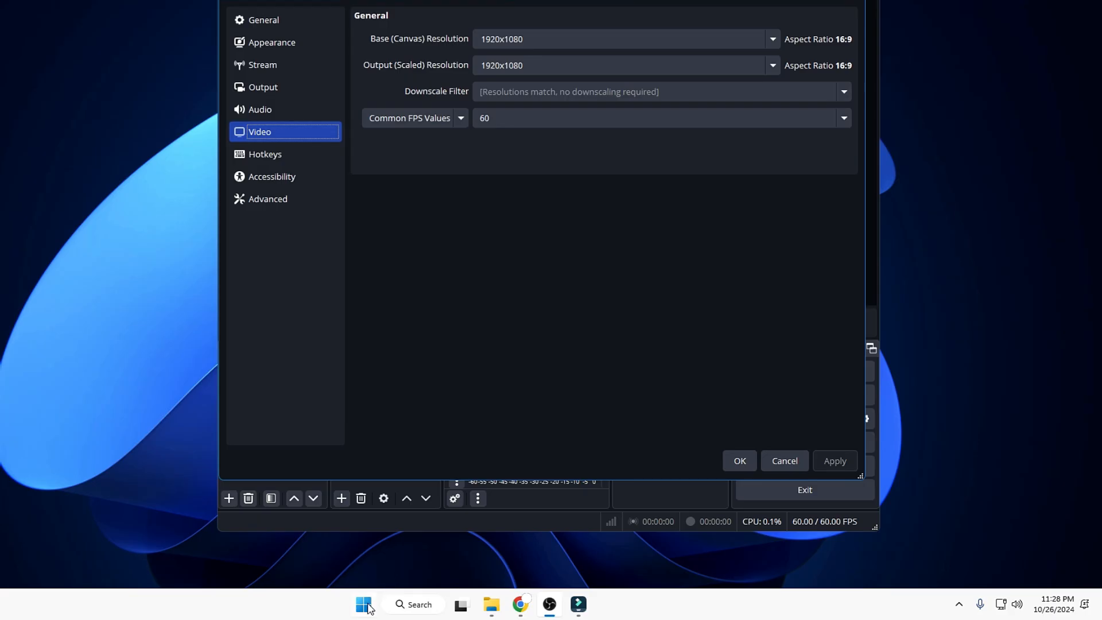
Step: Reach the Windows display page showing the 1920 × 1080 screen resolution
right_click(363, 604)
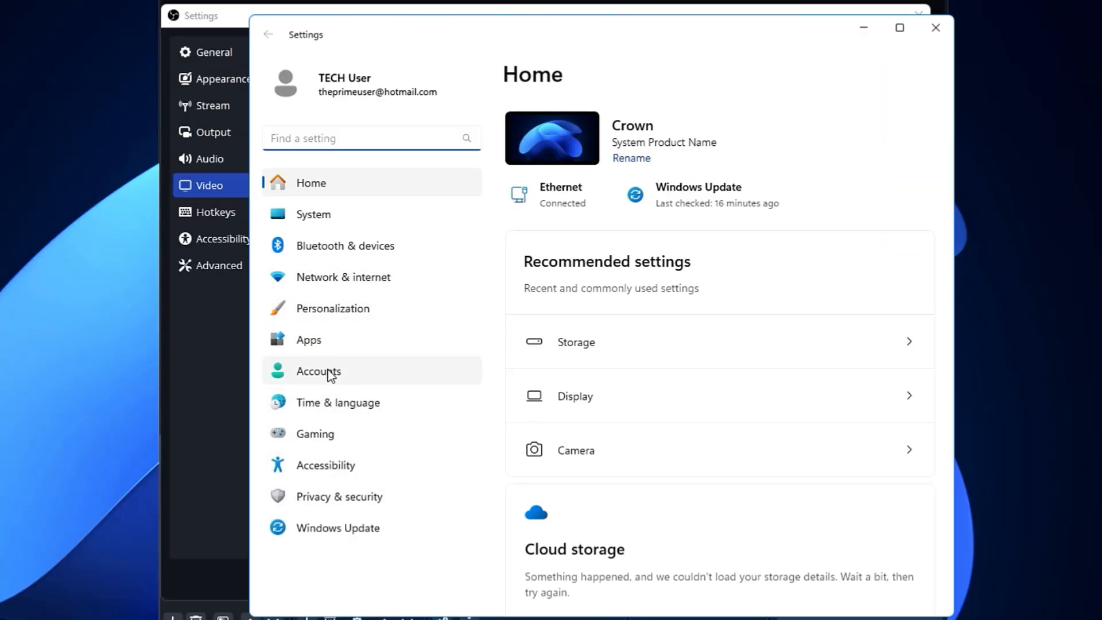
left_click(312, 213)
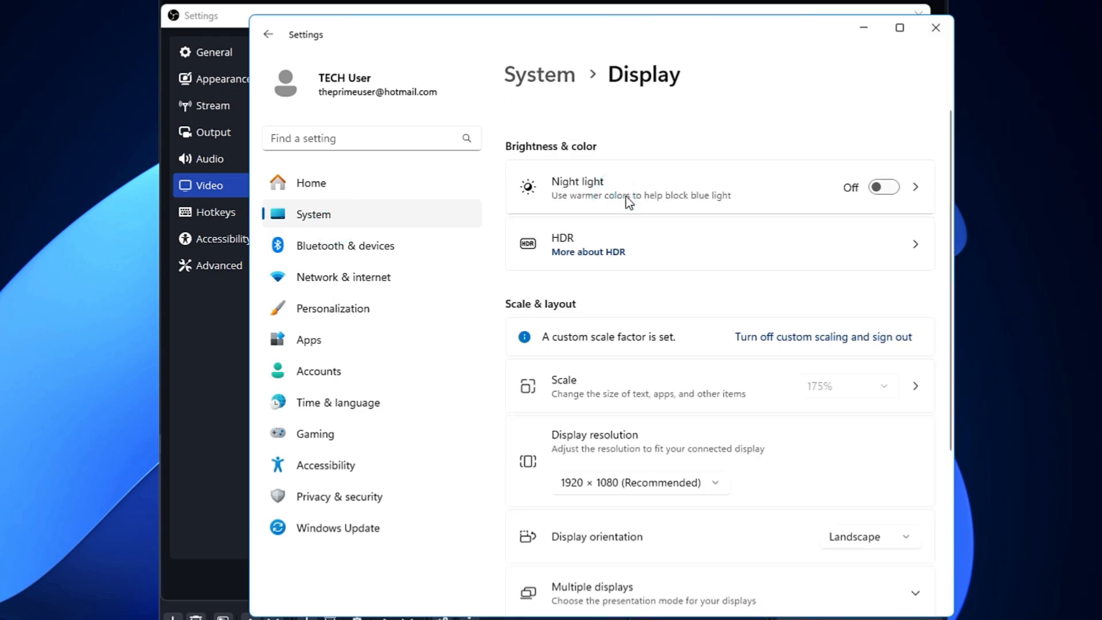
scroll("down", 3)
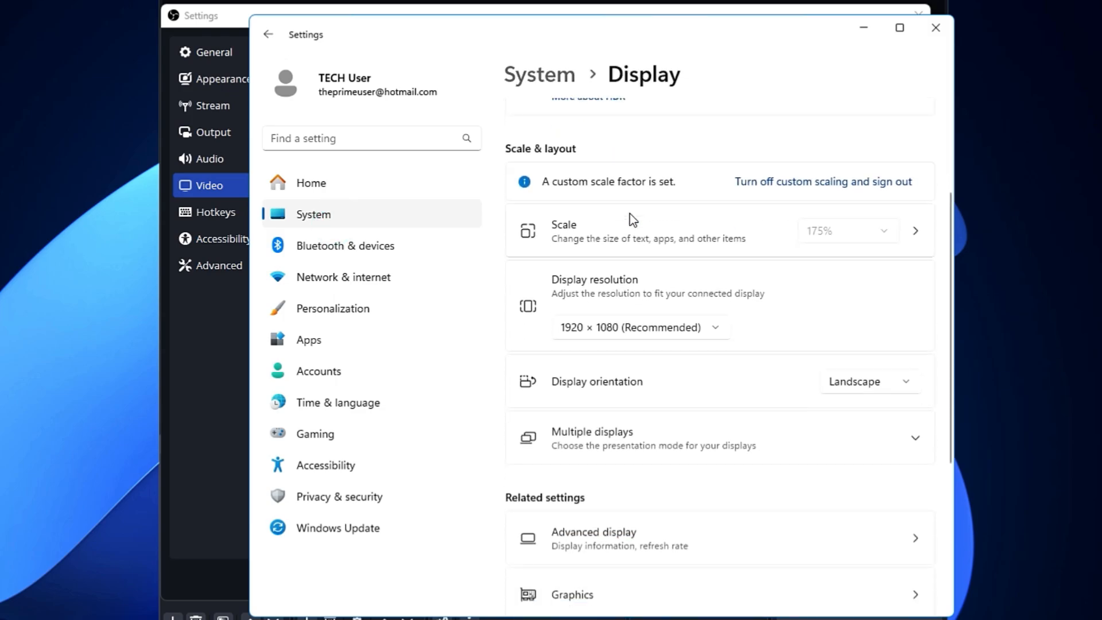
mouse_move(562, 327)
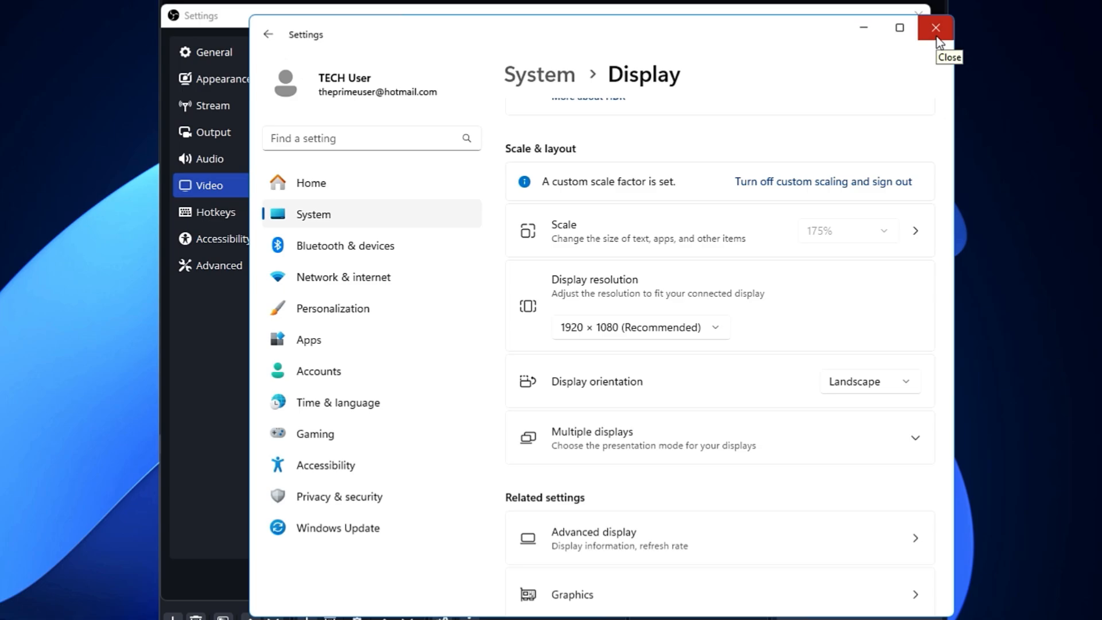
Step: Leave Windows Settings and keep OBS base and output resolutions at 1920x1080, frame rate 60
left_click(935, 28)
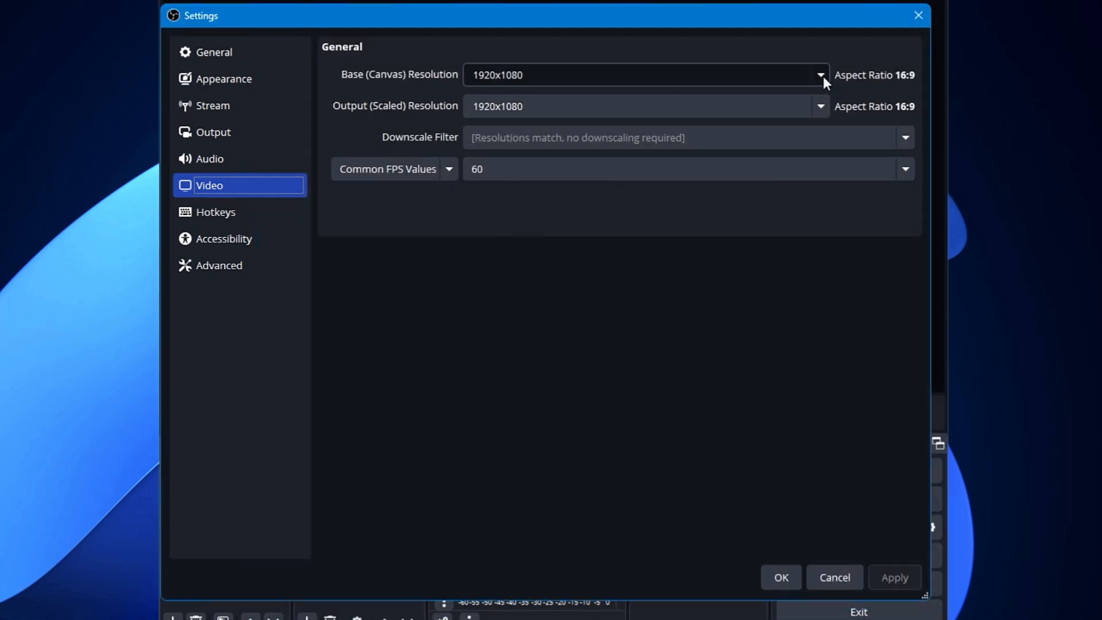
left_click(818, 74)
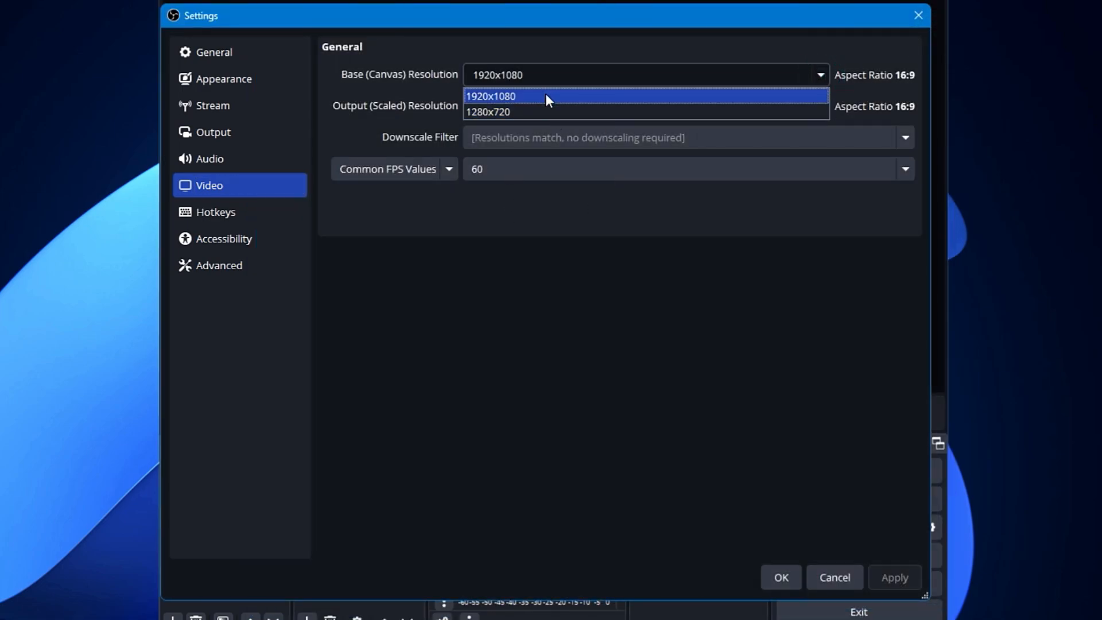
left_click(819, 106)
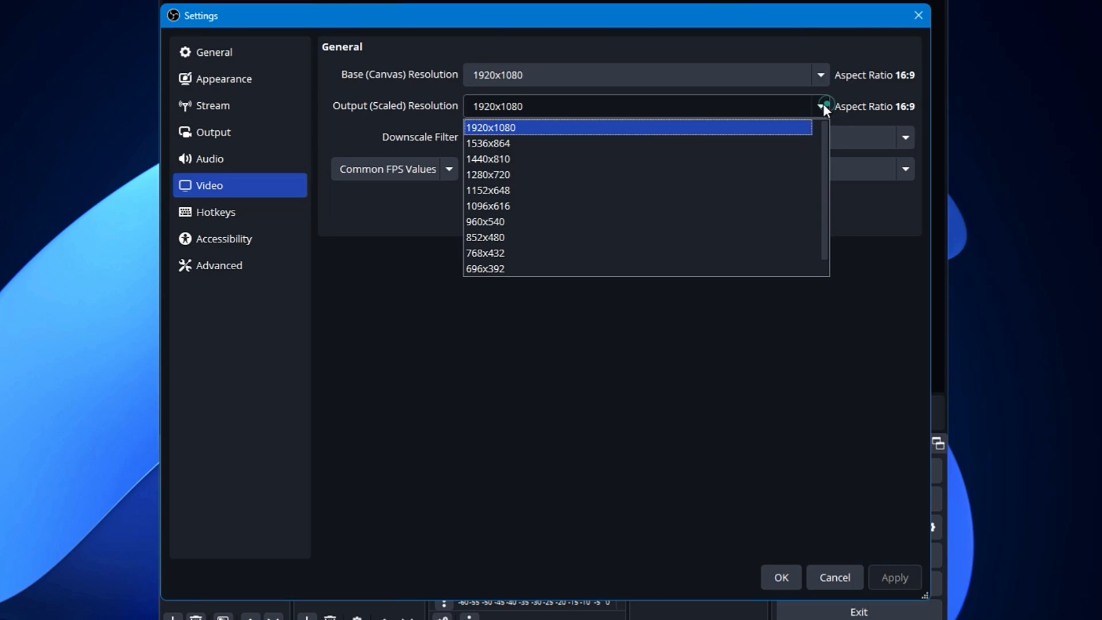
left_click(490, 127)
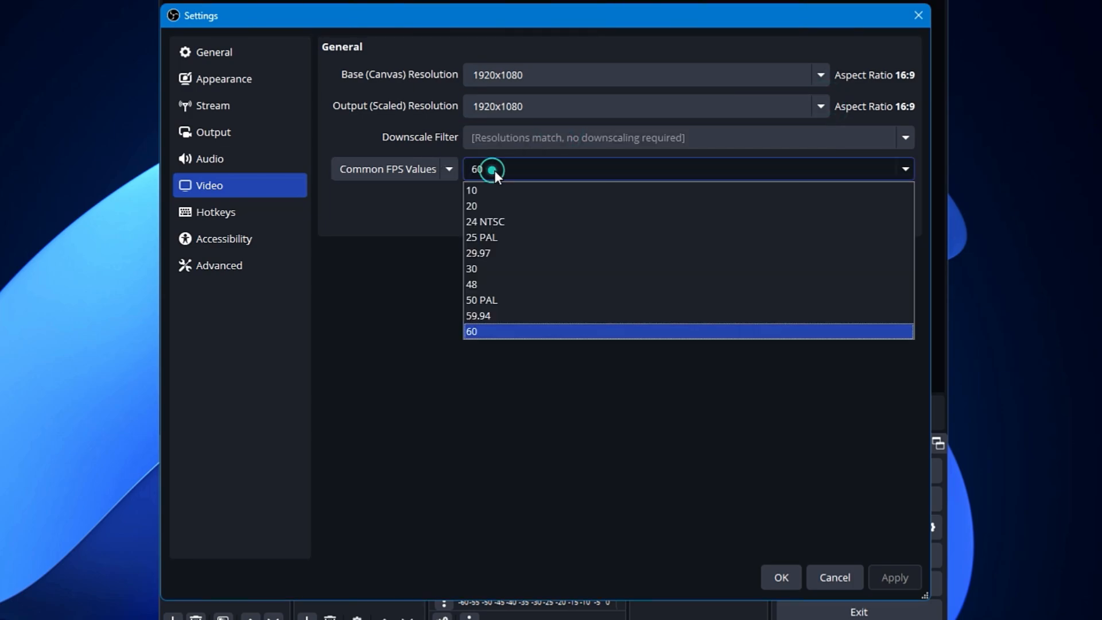
left_click(472, 330)
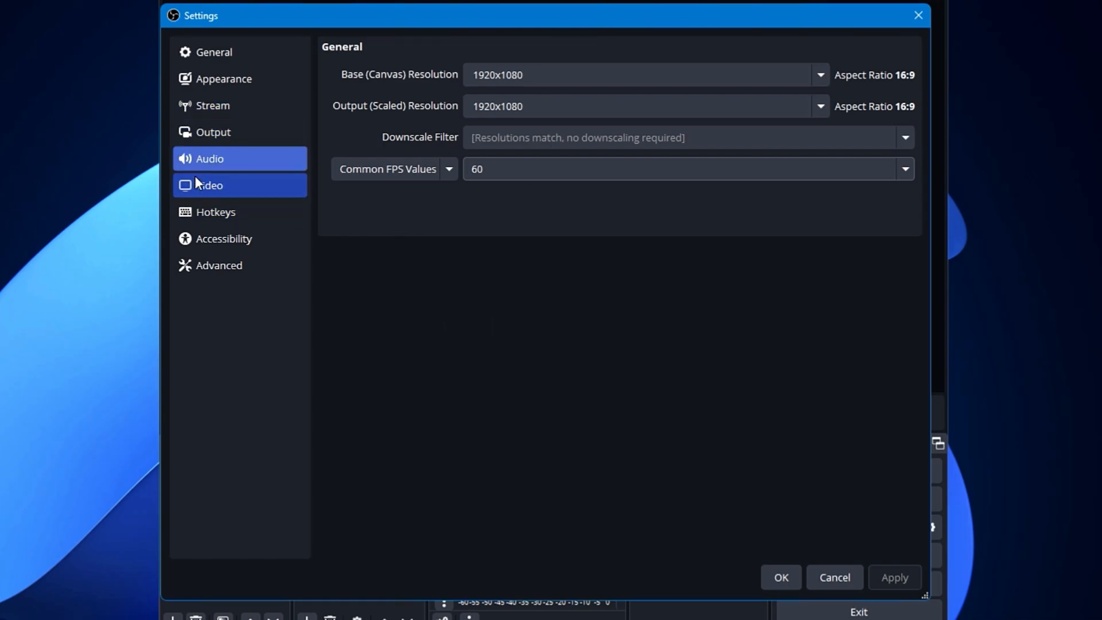
Step: Set Output Mode to Advanced and show the Recording settings with MP4 and AMD hardware H.264
left_click(213, 131)
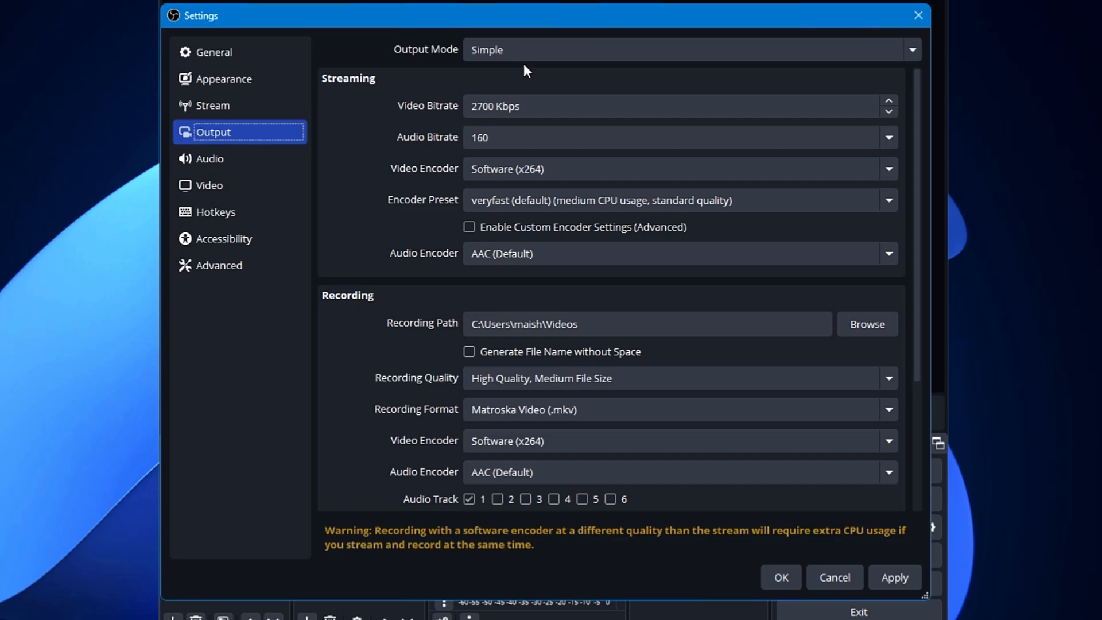
mouse_move(541, 55)
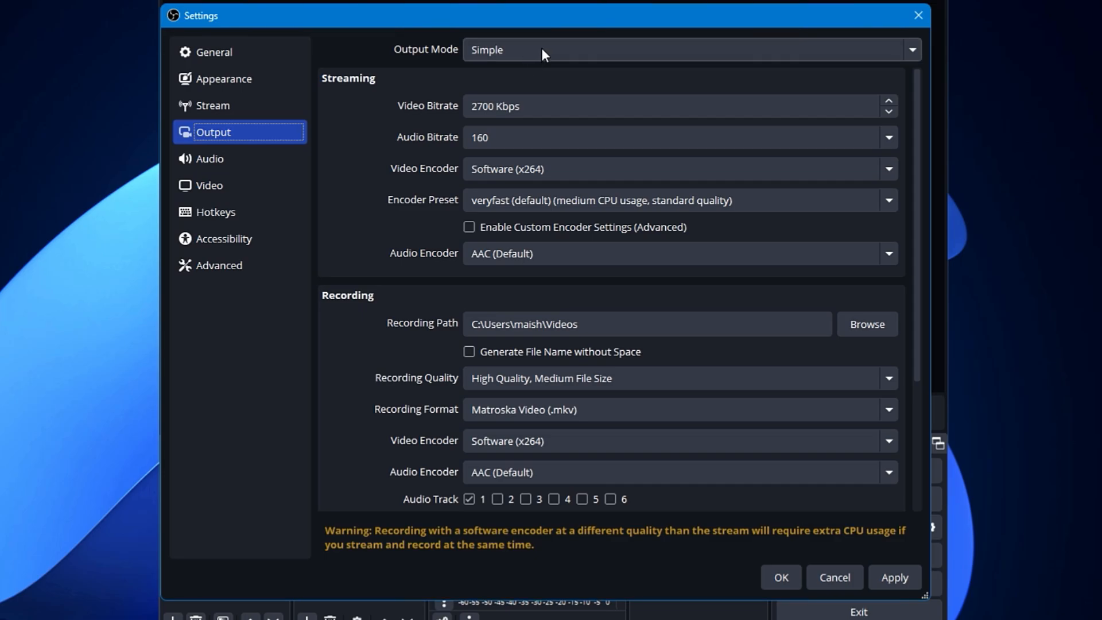
left_click(689, 50)
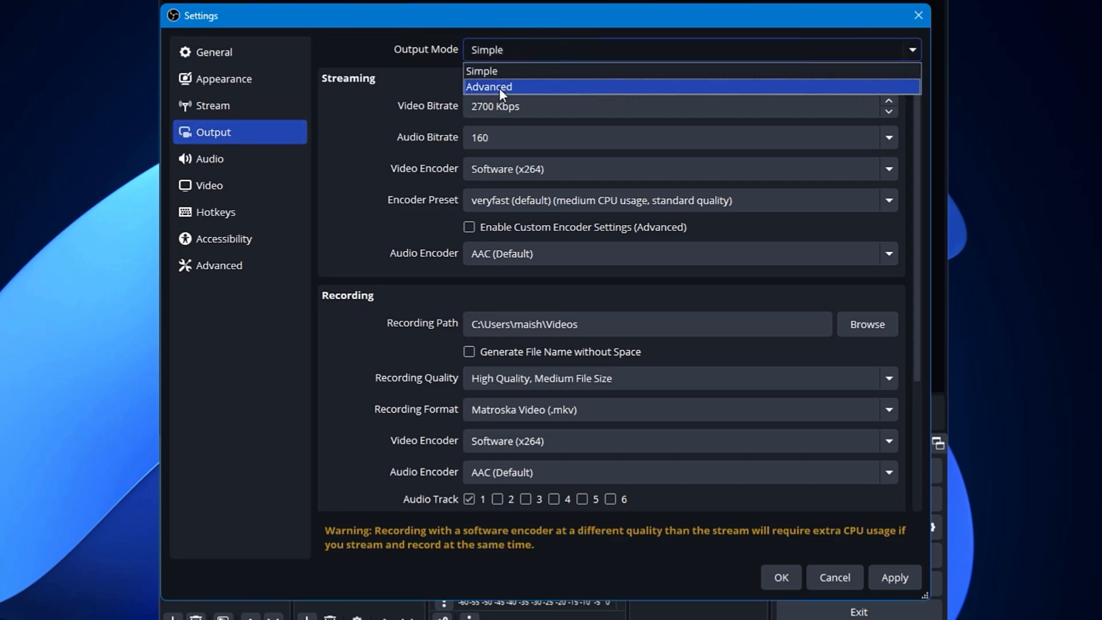
left_click(488, 86)
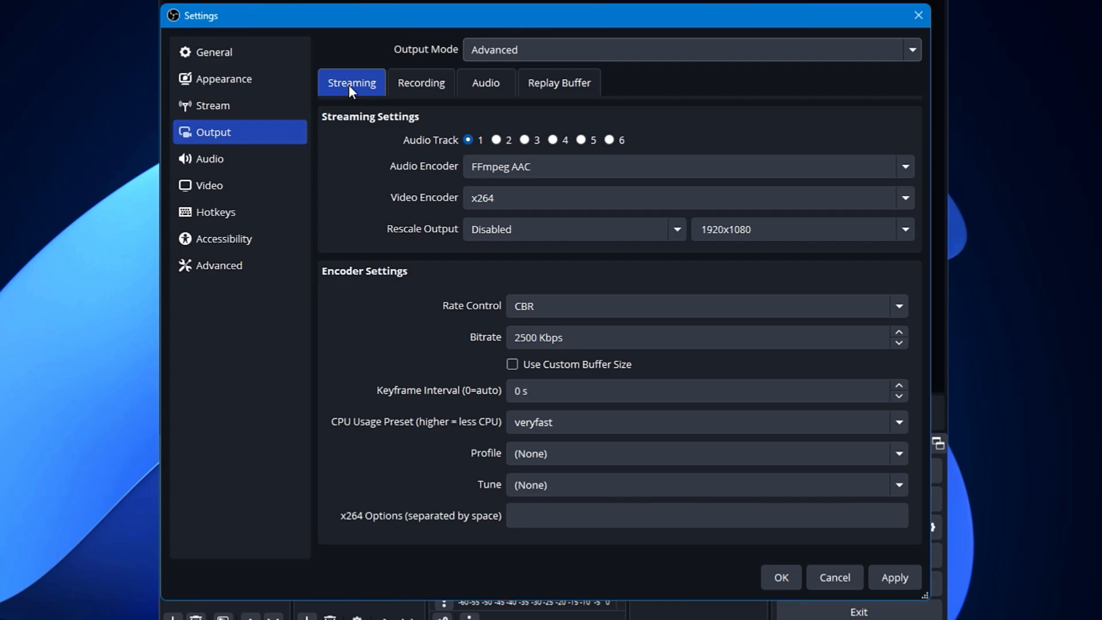
mouse_move(420, 92)
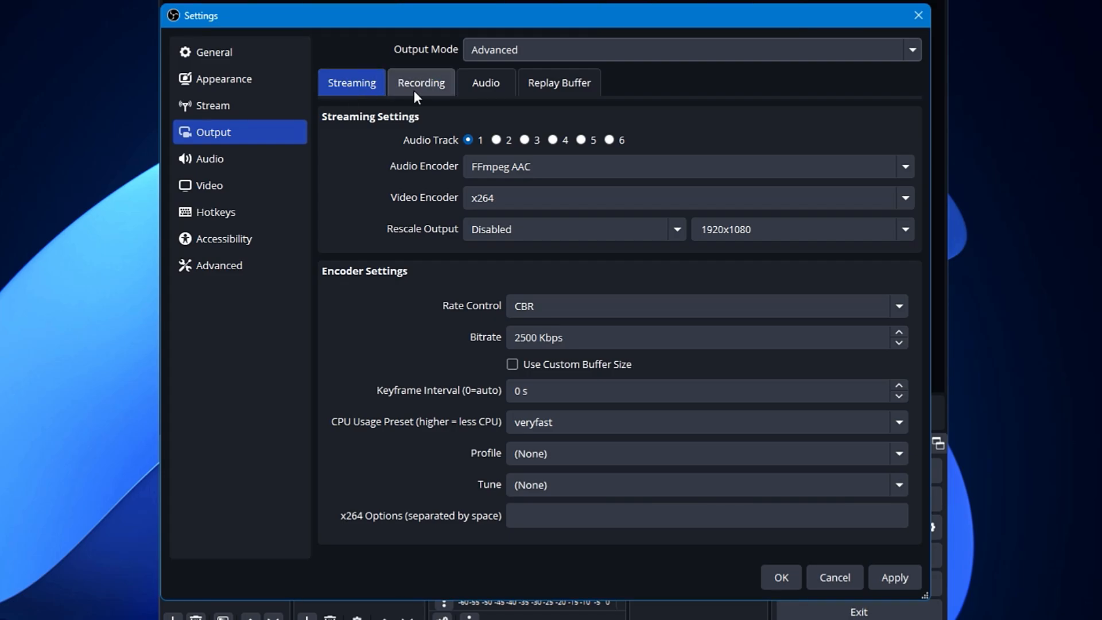
left_click(420, 82)
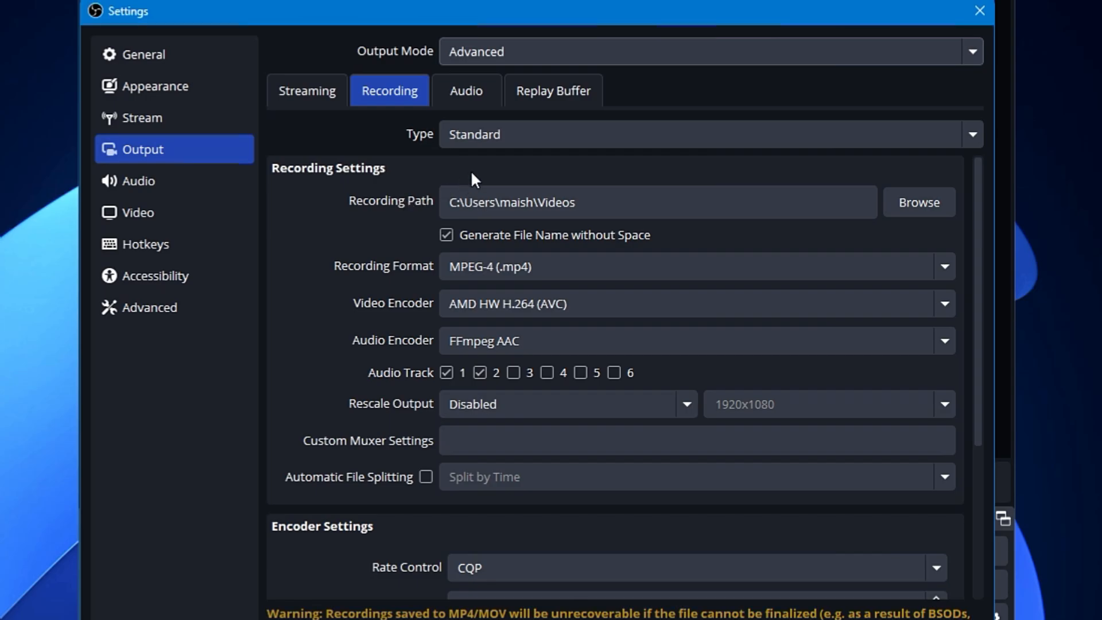
left_click(656, 202)
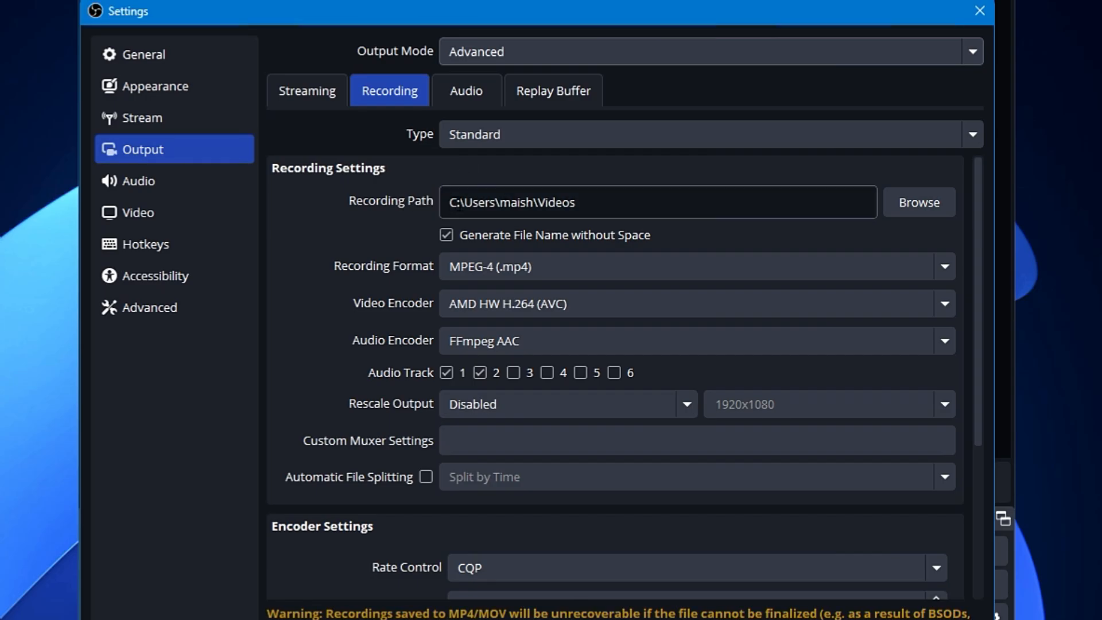
left_click(917, 202)
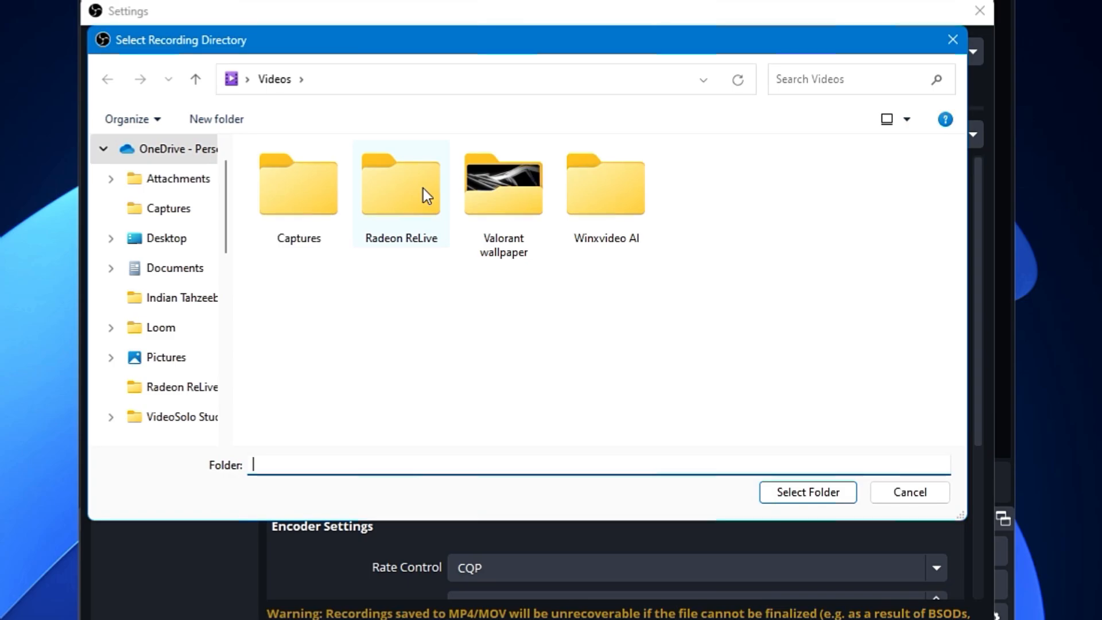
left_click(298, 184)
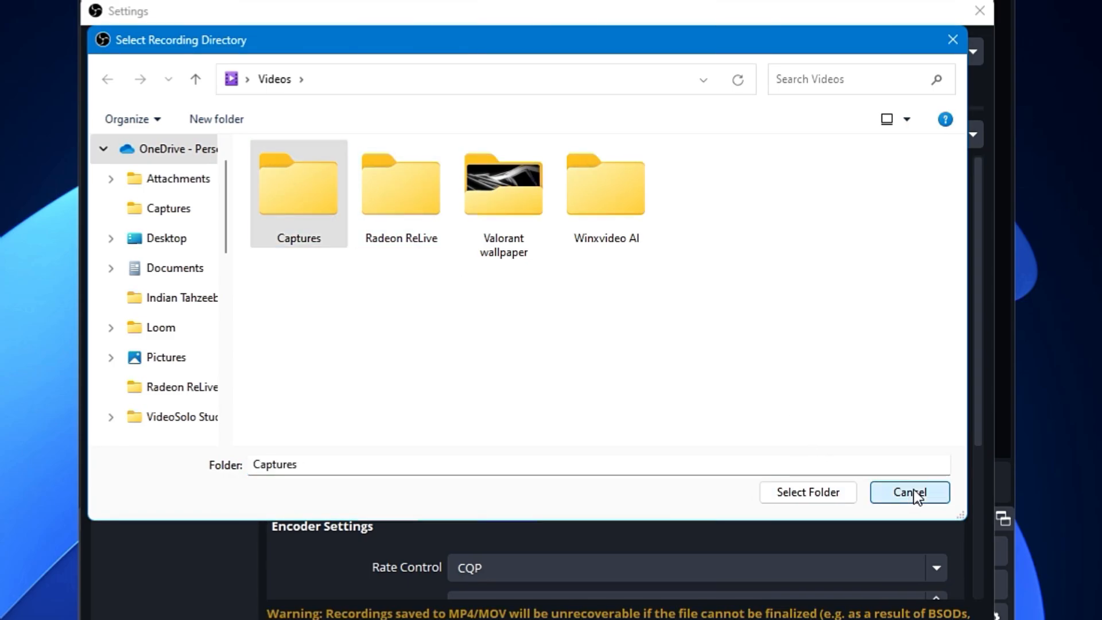
left_click(909, 492)
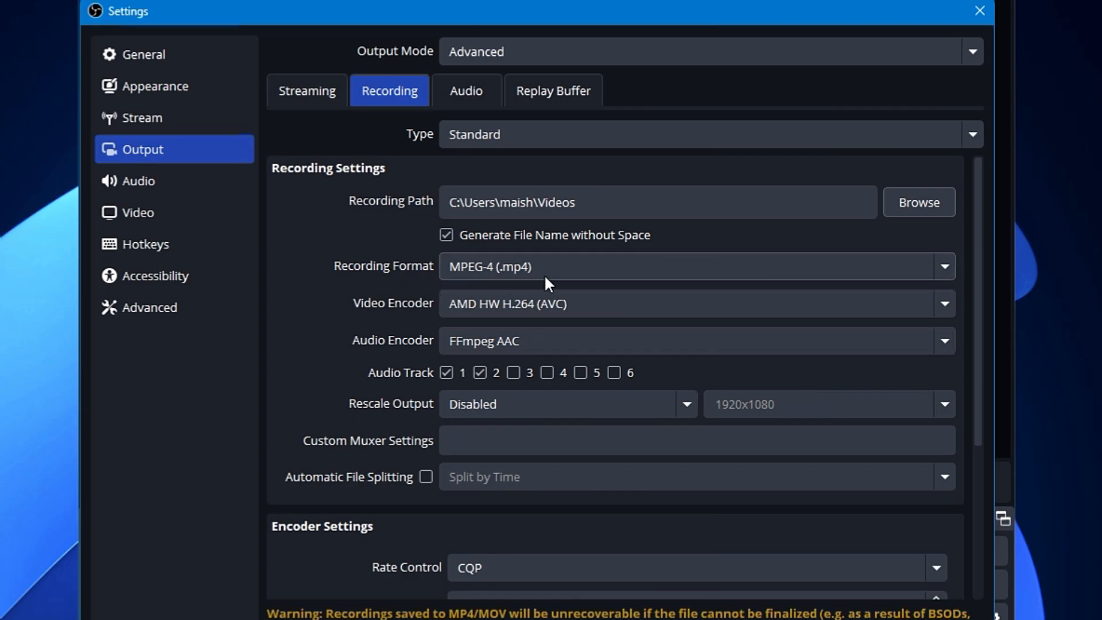
mouse_move(550, 280)
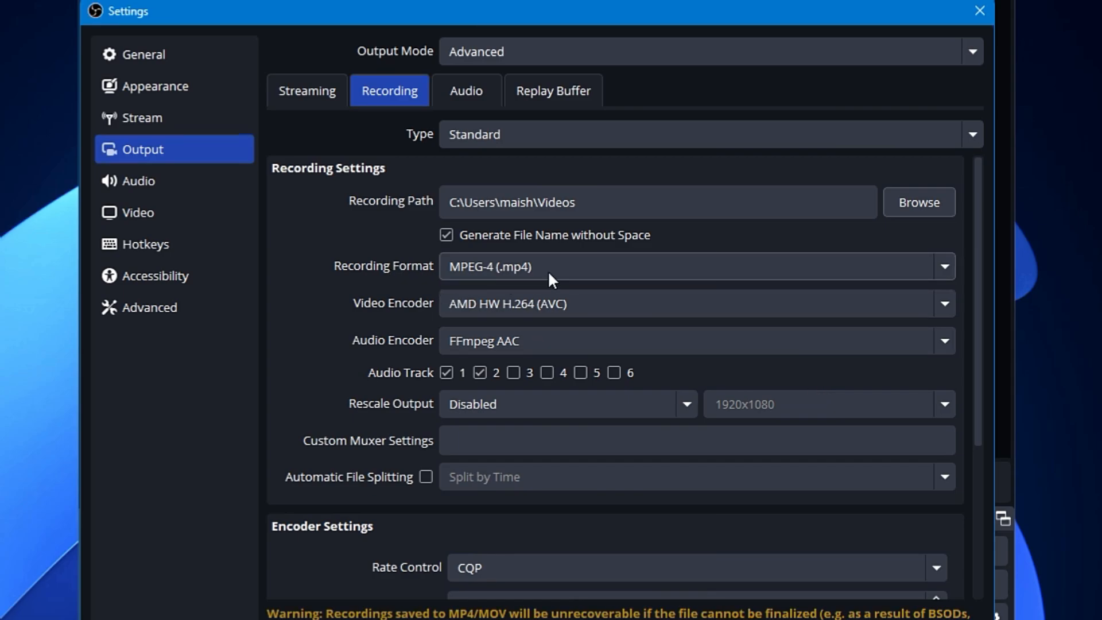
left_click(696, 265)
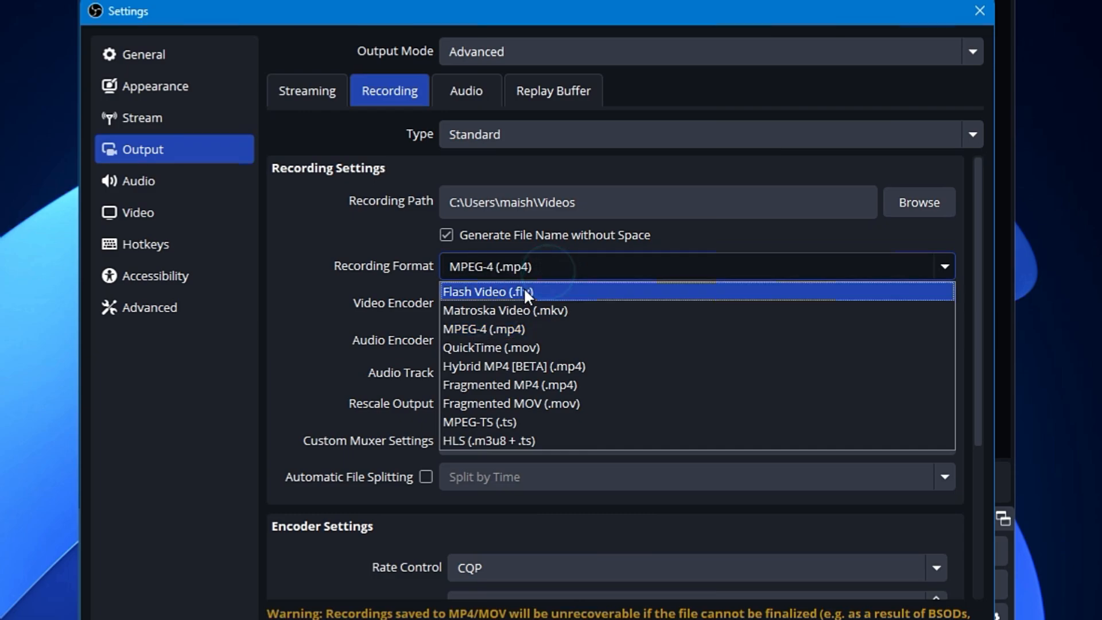
mouse_move(503, 385)
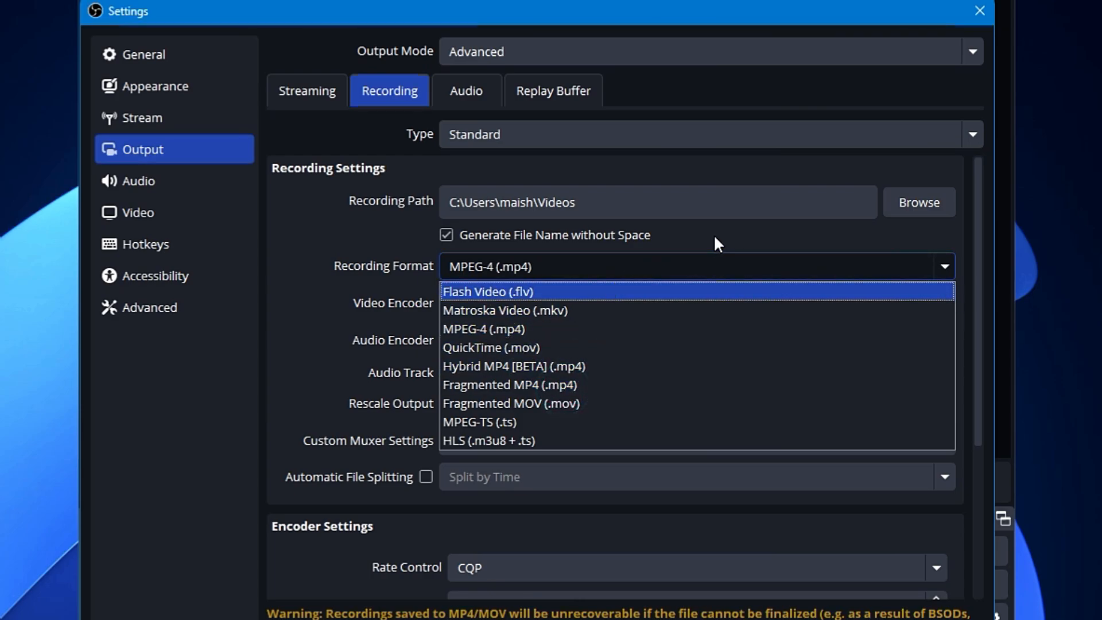
mouse_move(519, 329)
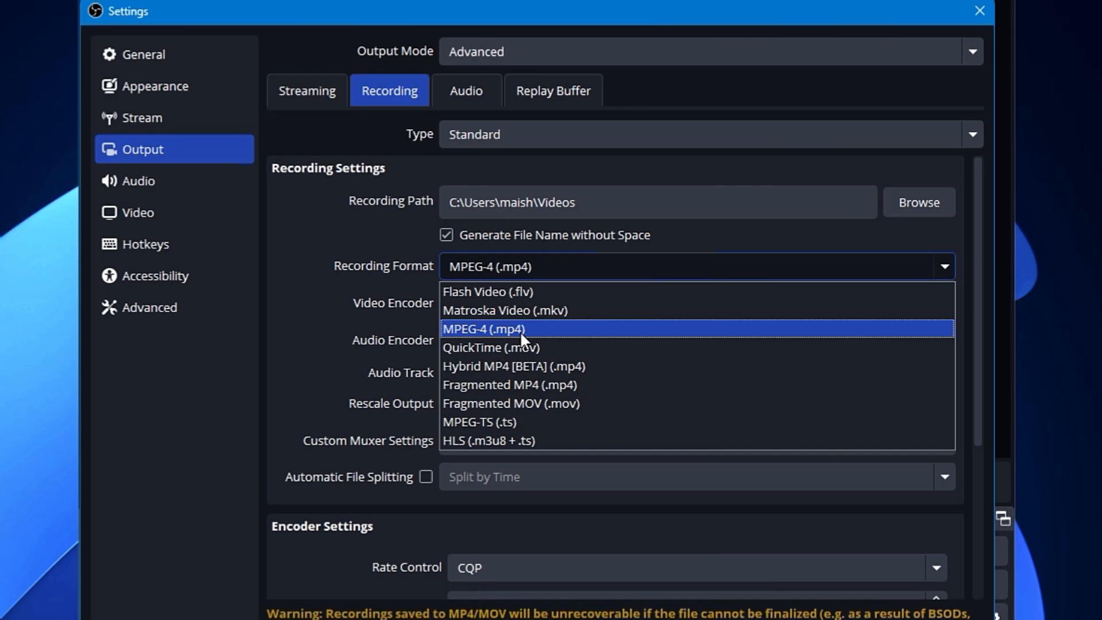
mouse_move(521, 346)
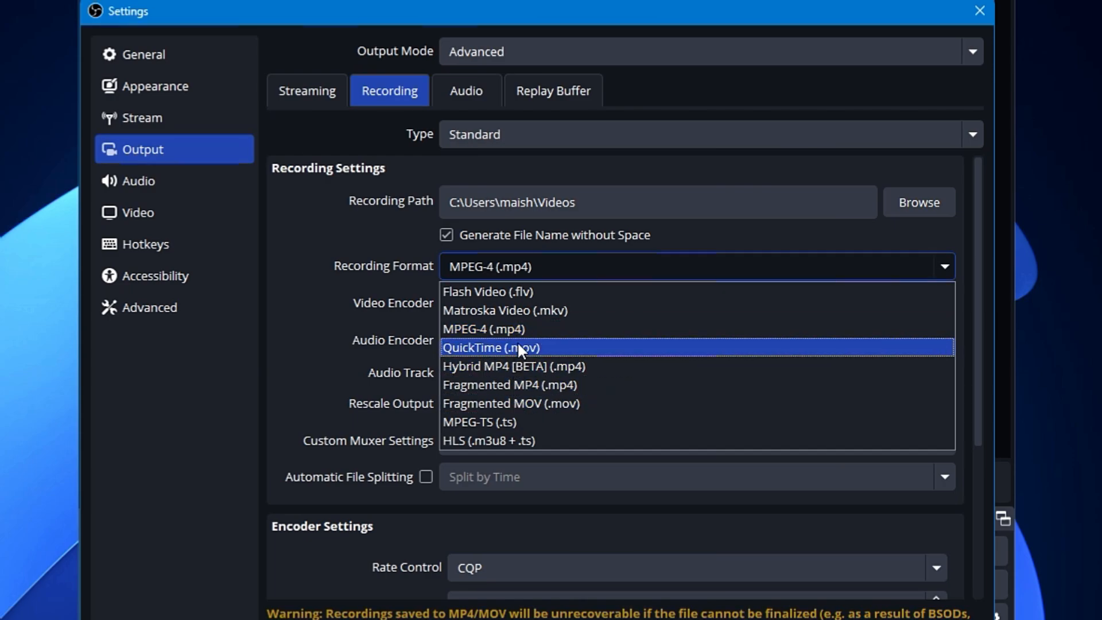
mouse_move(516, 403)
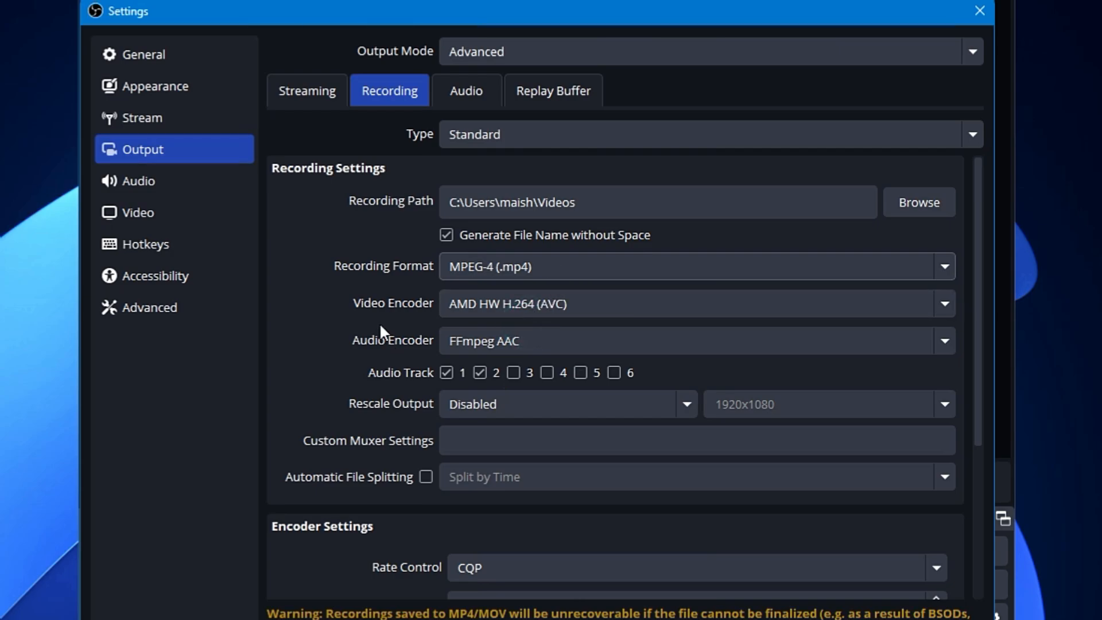
mouse_move(383, 321)
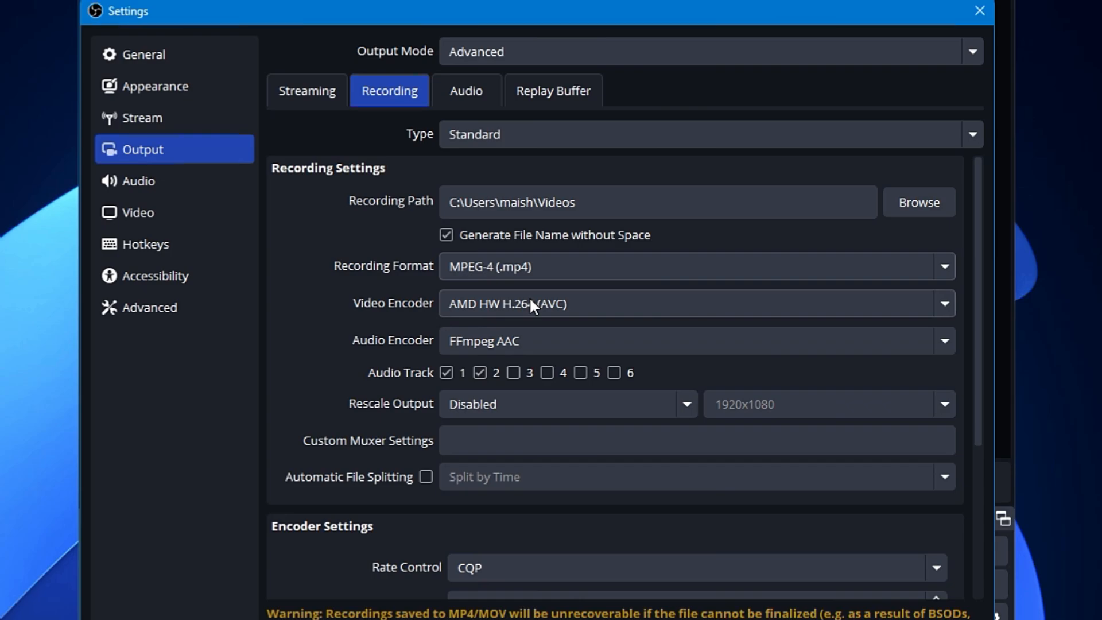
mouse_move(492, 301)
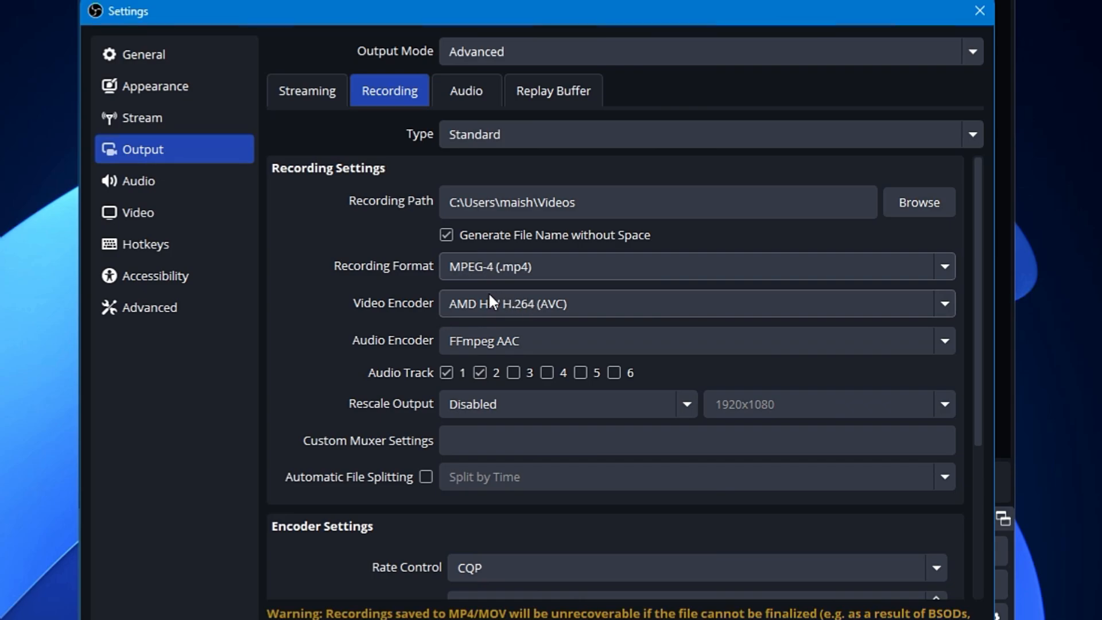
left_click(695, 303)
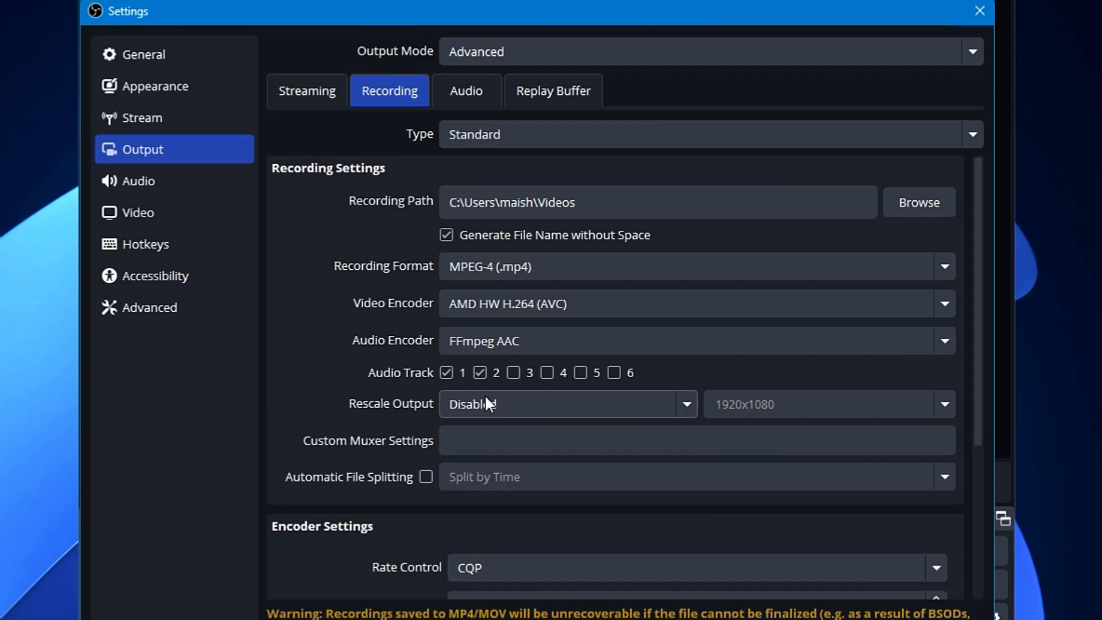
Step: Bring the recording encoder settings into view: CQP rate control, CQ level 15, Quality preset
left_click(695, 439)
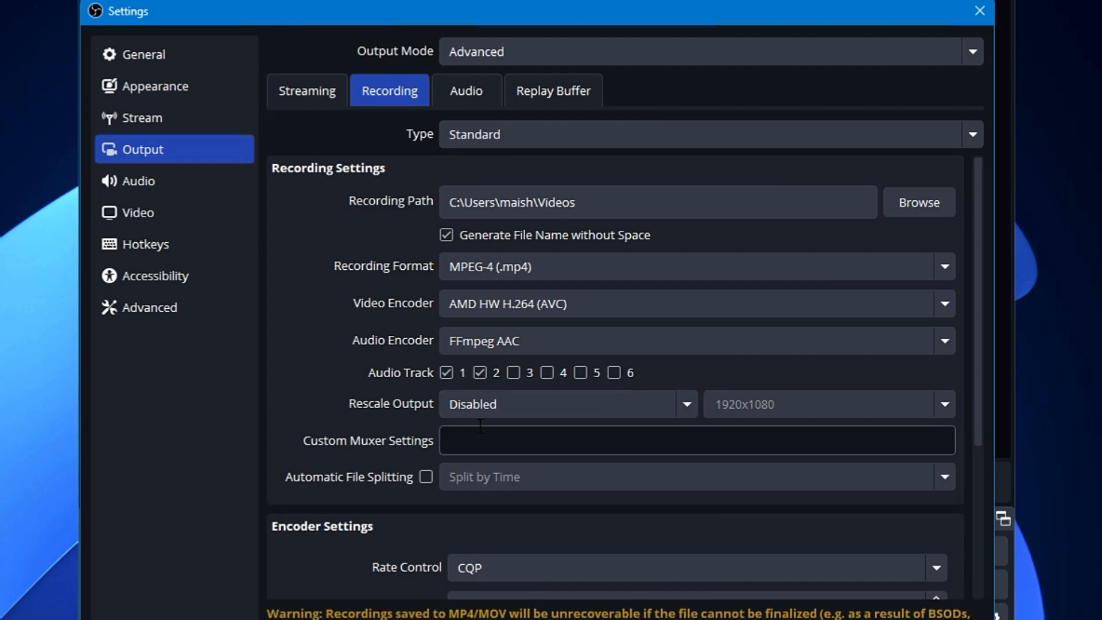
scroll("down", 3)
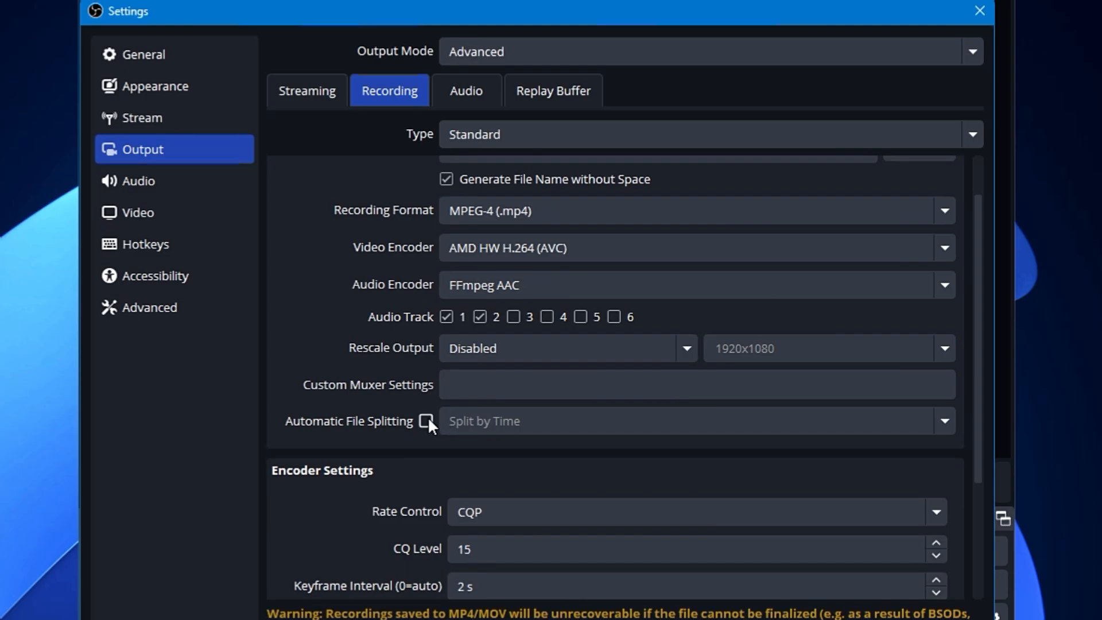
scroll("down", 3)
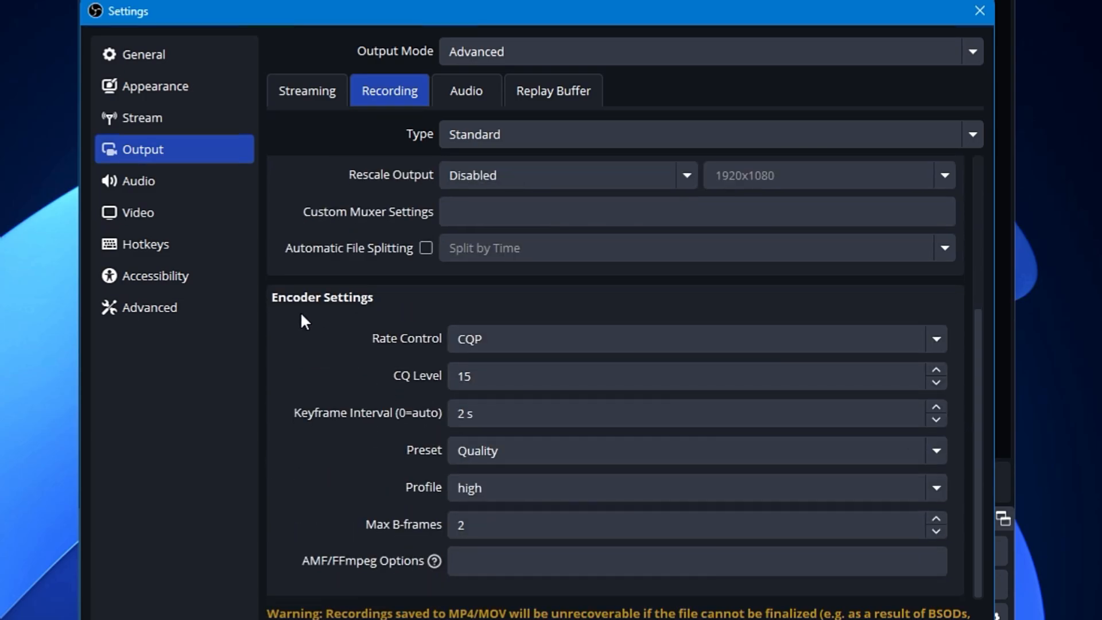
mouse_move(385, 360)
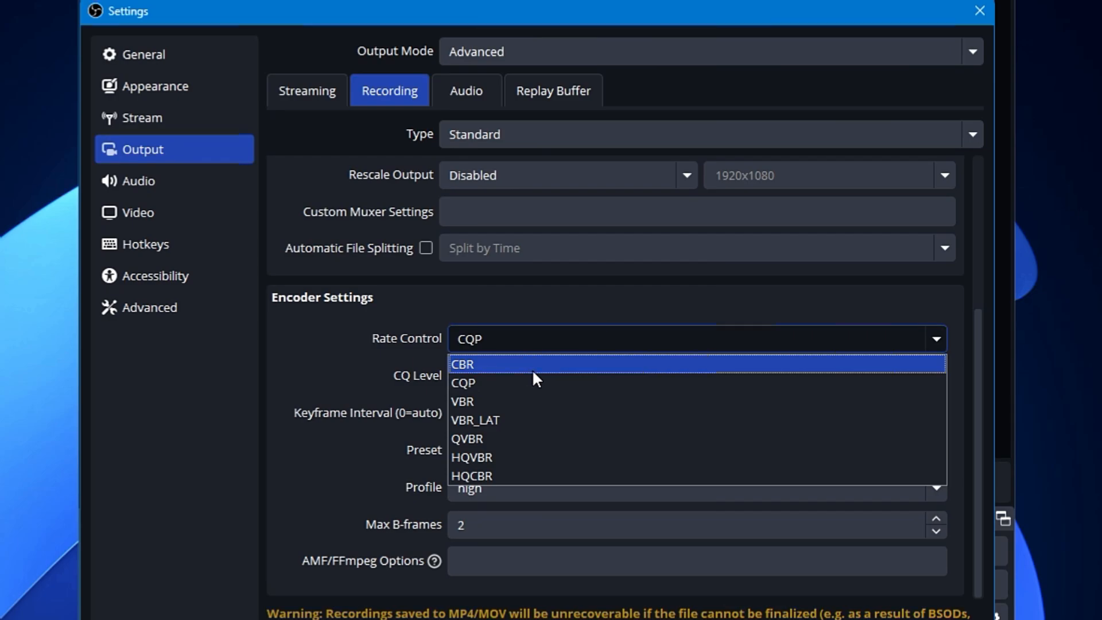
left_click(462, 363)
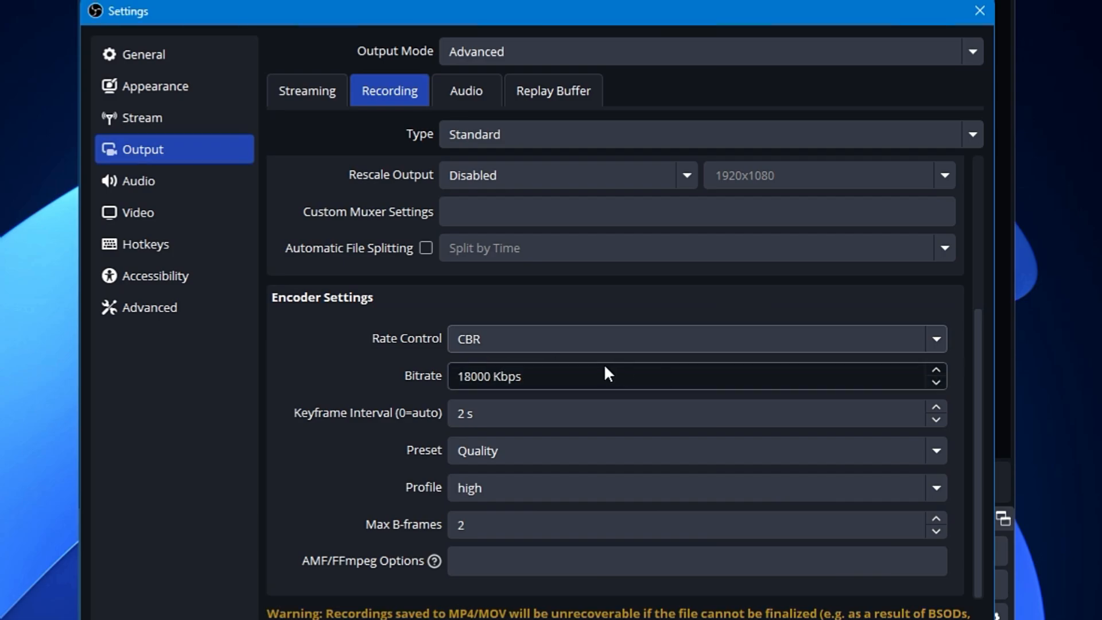
double_click(492, 377)
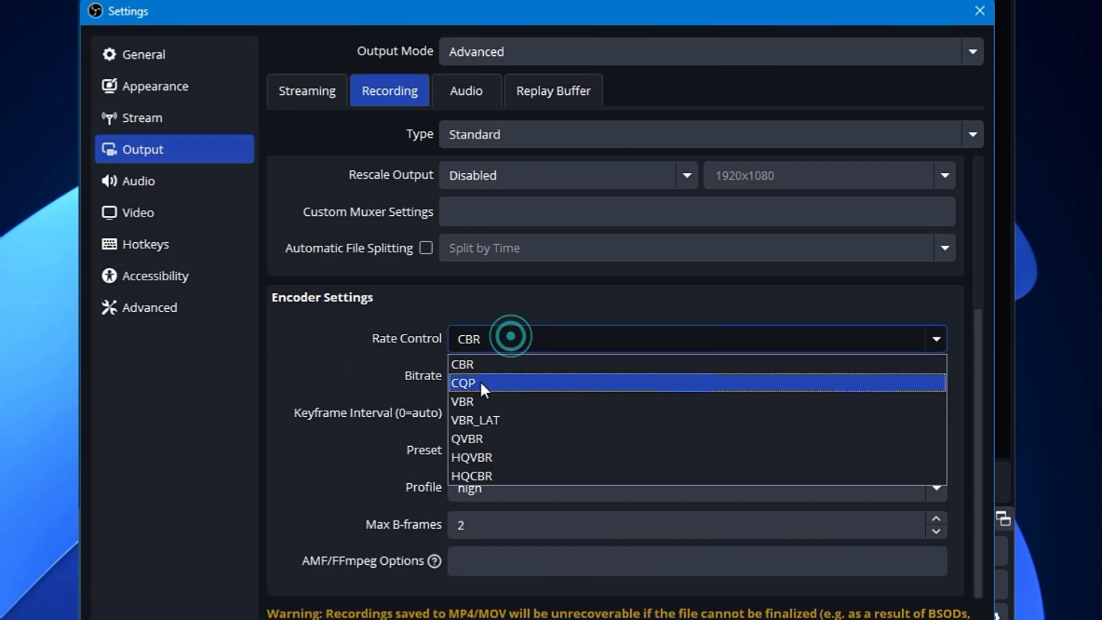
left_click(465, 384)
type("15")
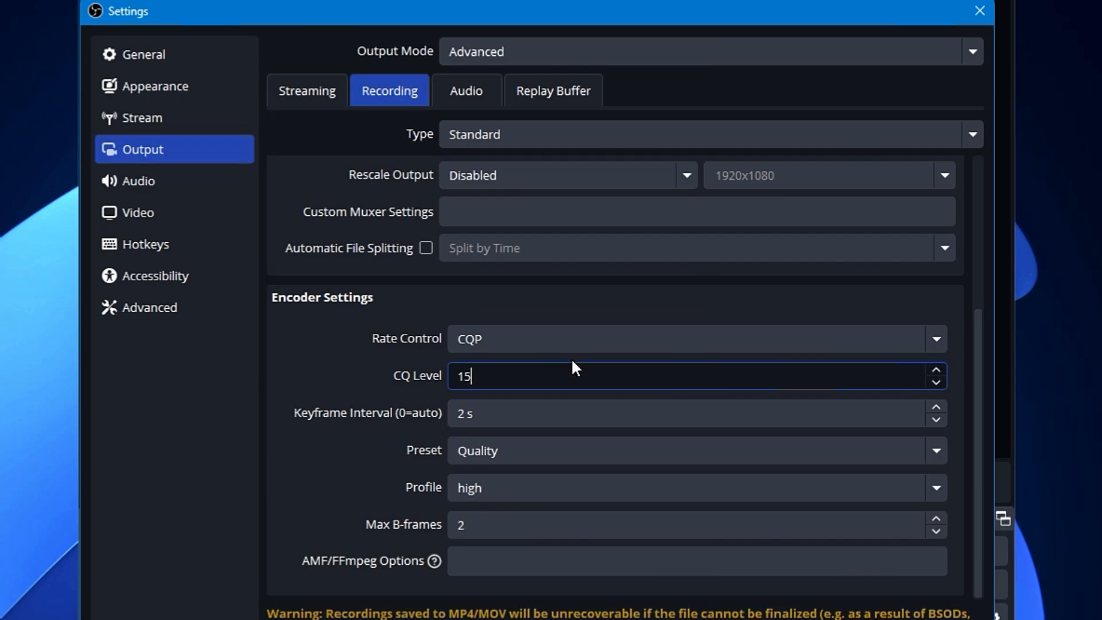
left_click(695, 412)
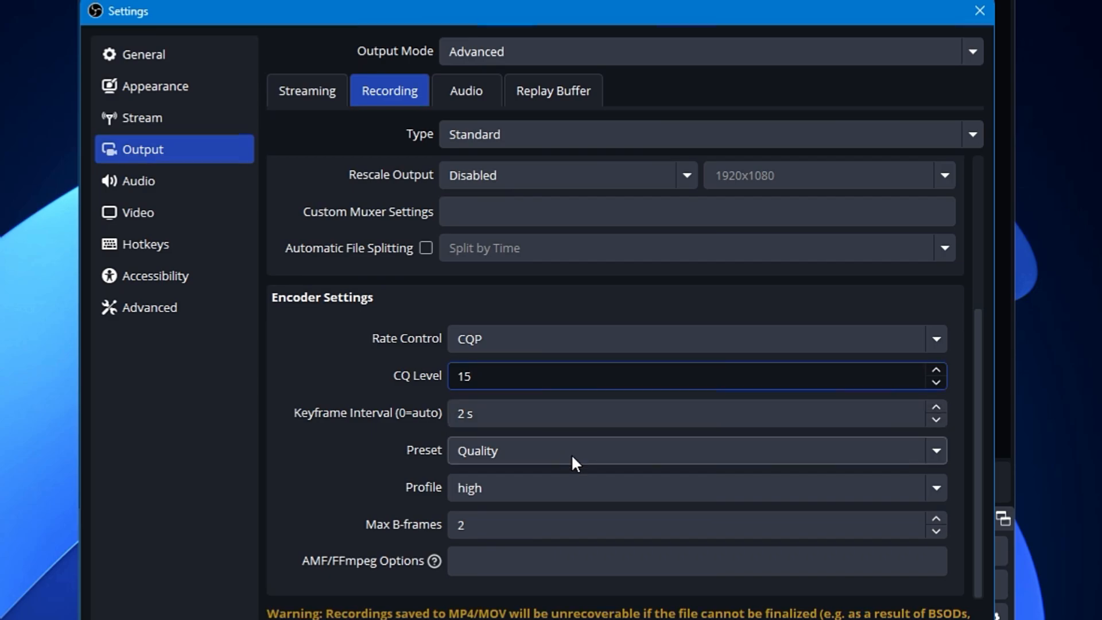
left_click(695, 450)
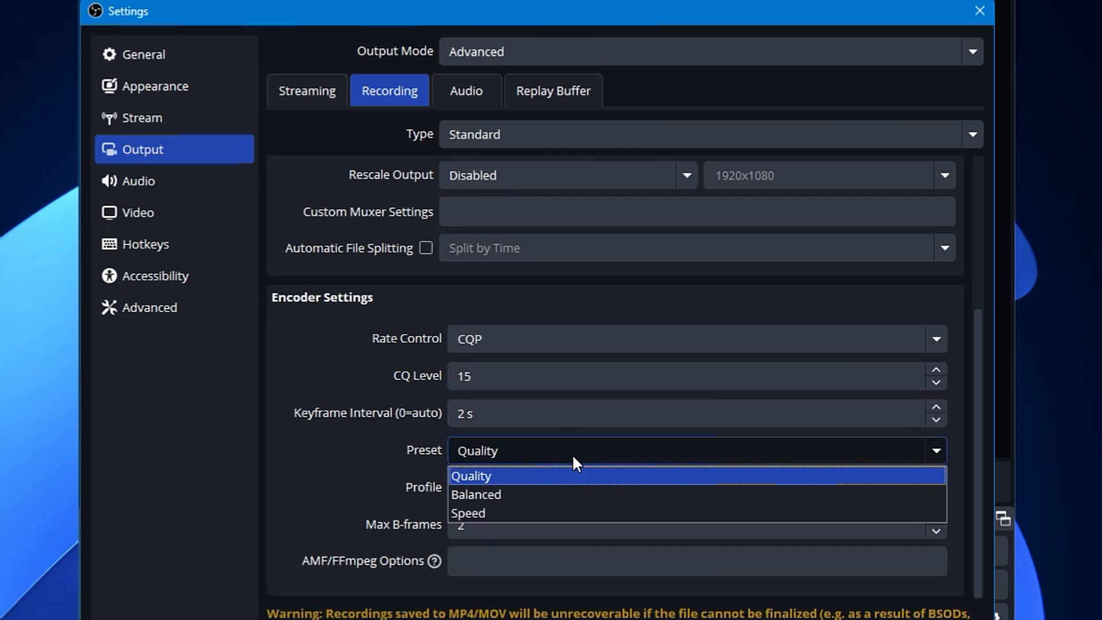
left_click(470, 475)
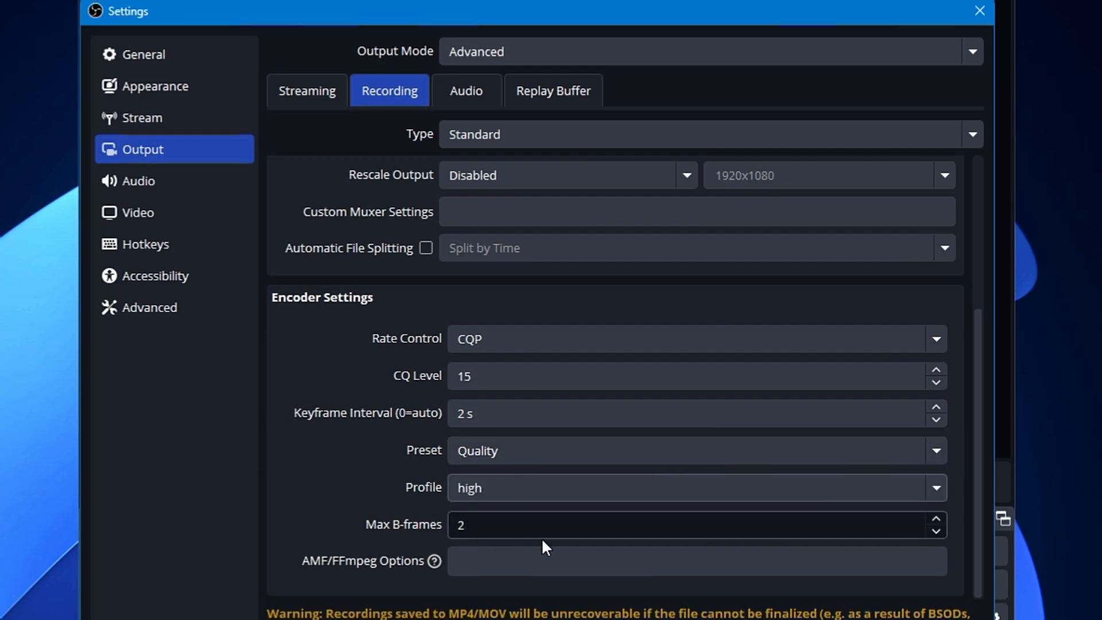
mouse_move(558, 543)
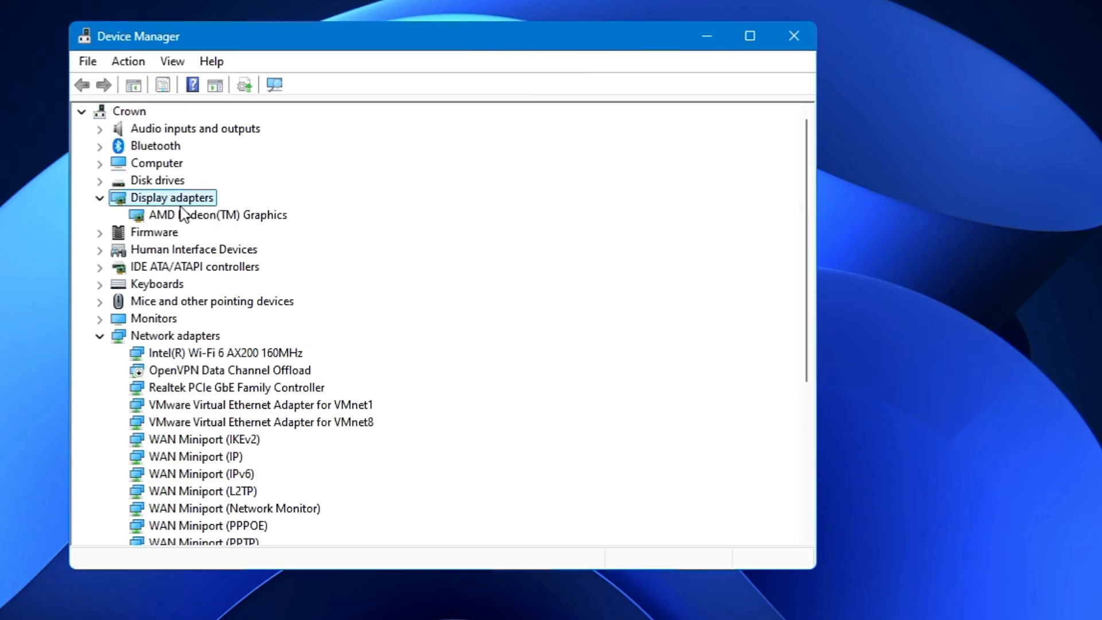
Step: Search automatically for AMD Radeon(TM) Graphics drivers, confirming the best driver is installed
left_click(216, 215)
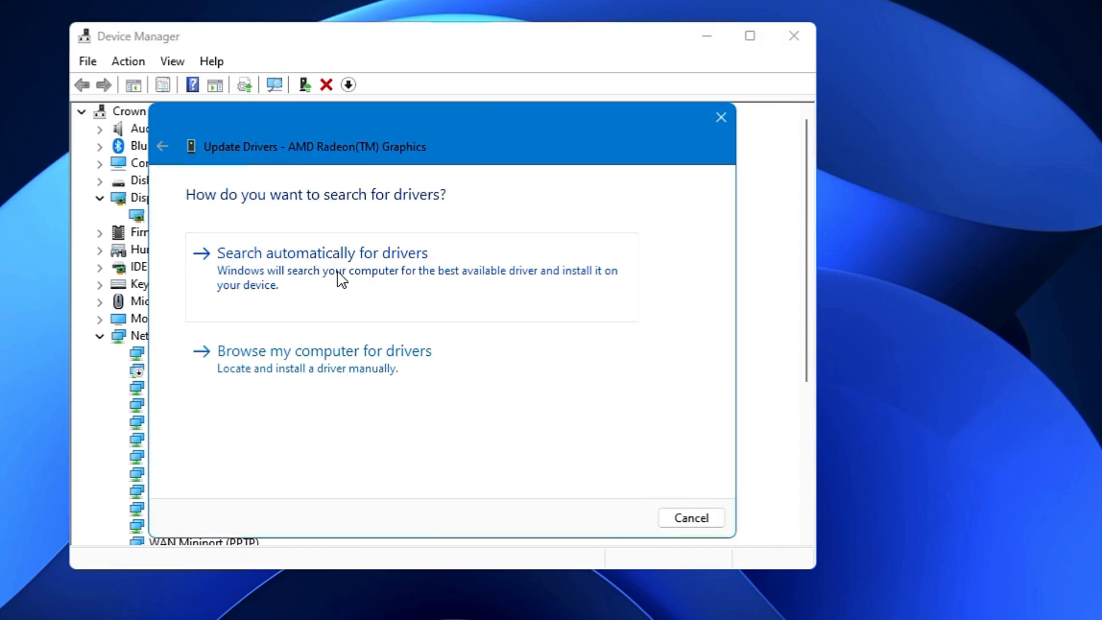
left_click(320, 252)
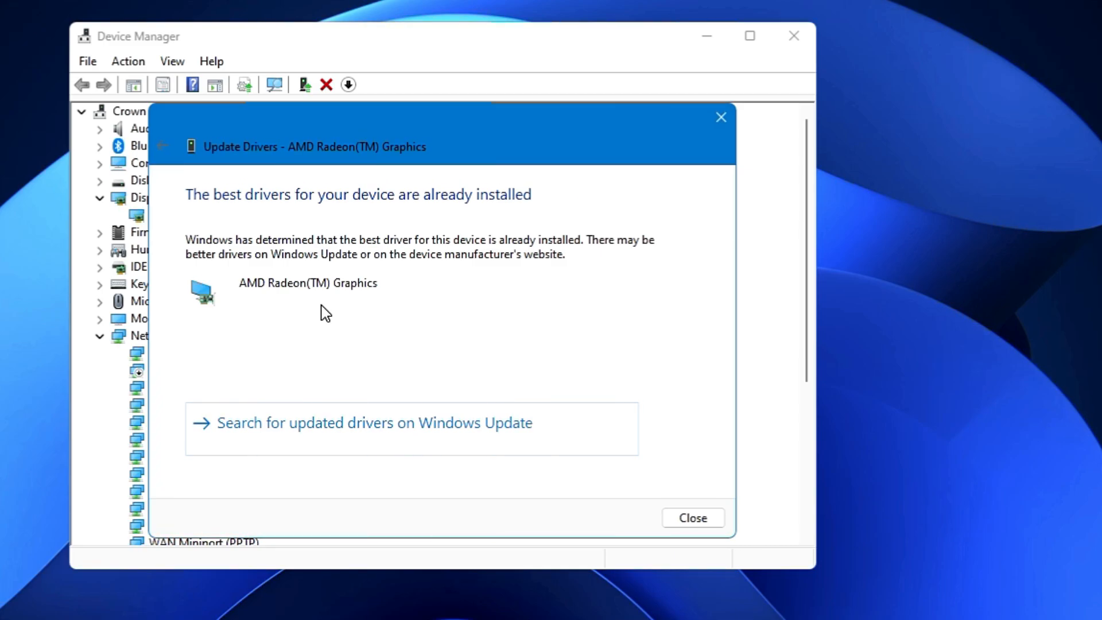
left_click(691, 517)
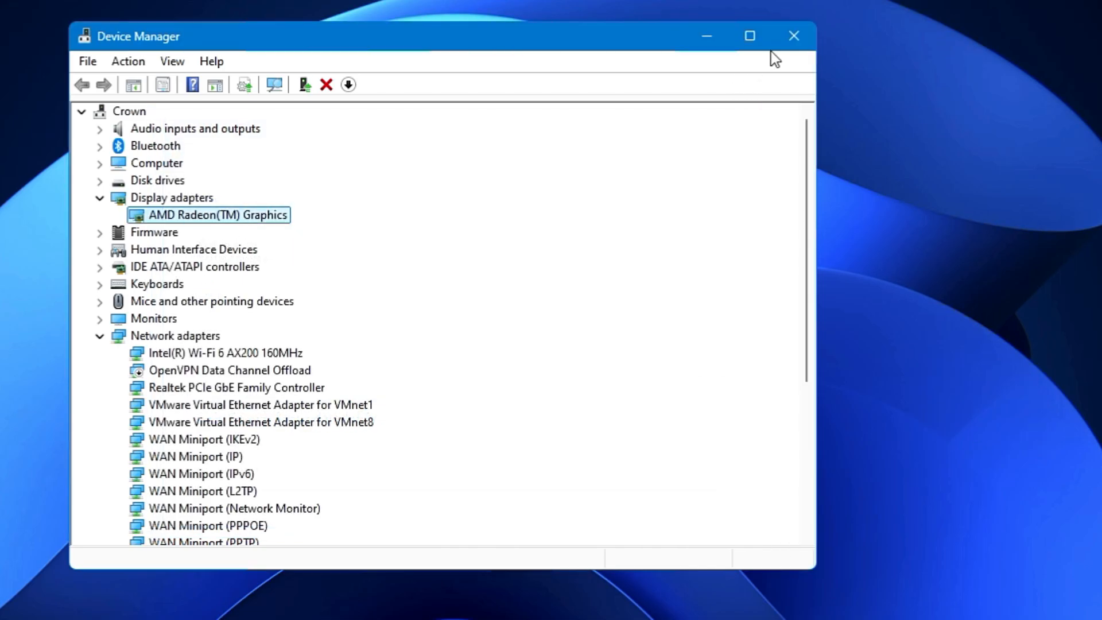